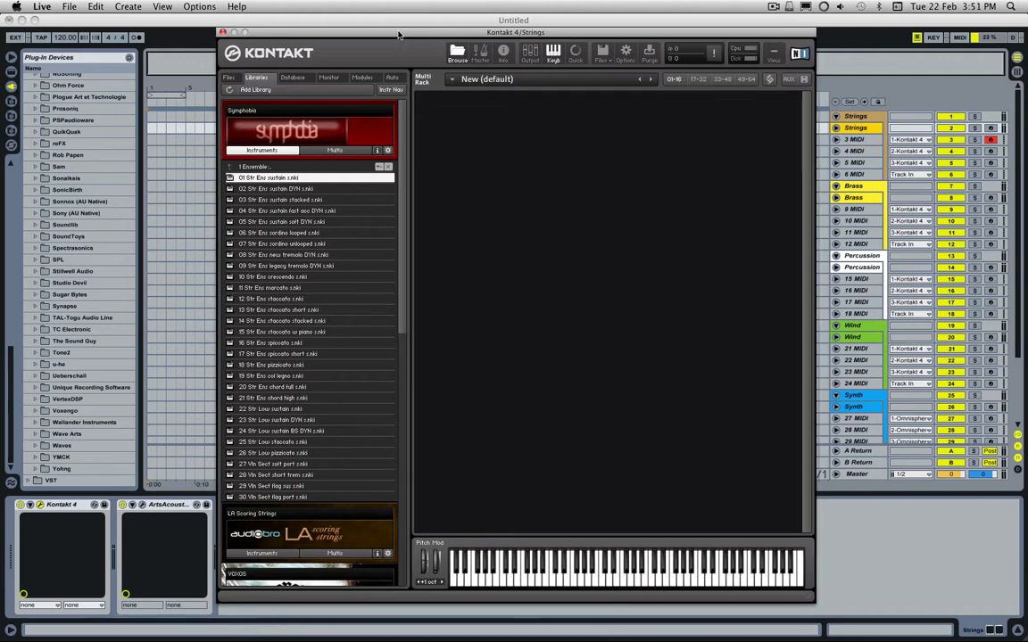
Step: Move the Kontakt window right so more of the Live session shows beside it
{"action": "left_click_drag", "start_coordinate": [396, 32], "coordinate": [439, 41]}
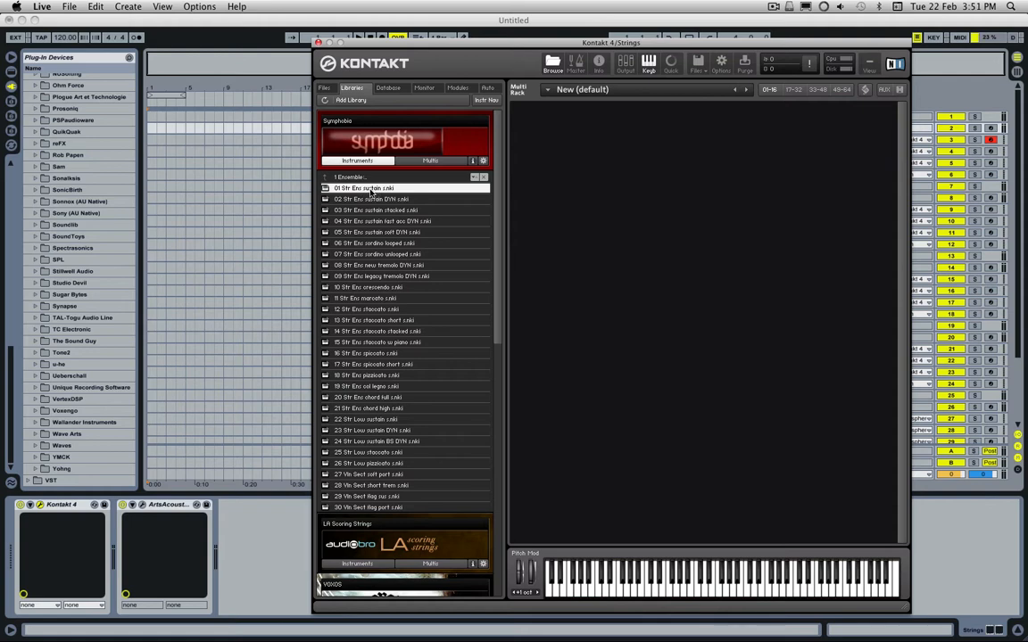
Step: Load the first Symphobia Str Ens sustain patch into the empty multi
{"action": "double_click", "coordinate": [364, 189]}
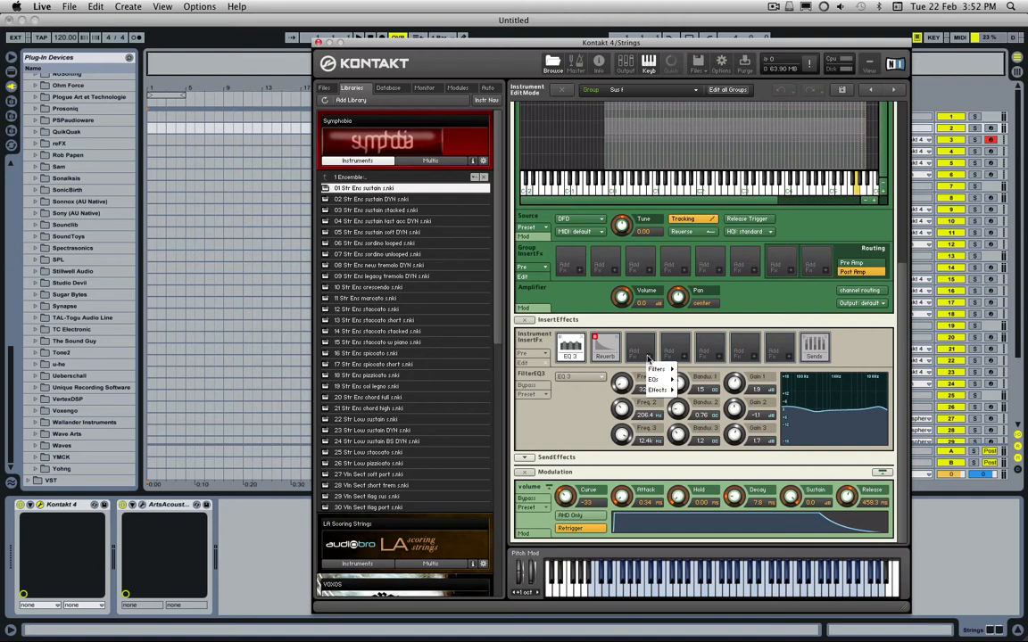
Step: Add a Filter insert effect to the string patch and show its Cutoff and Resonance knobs
{"action": "left_click", "coordinate": [657, 378]}
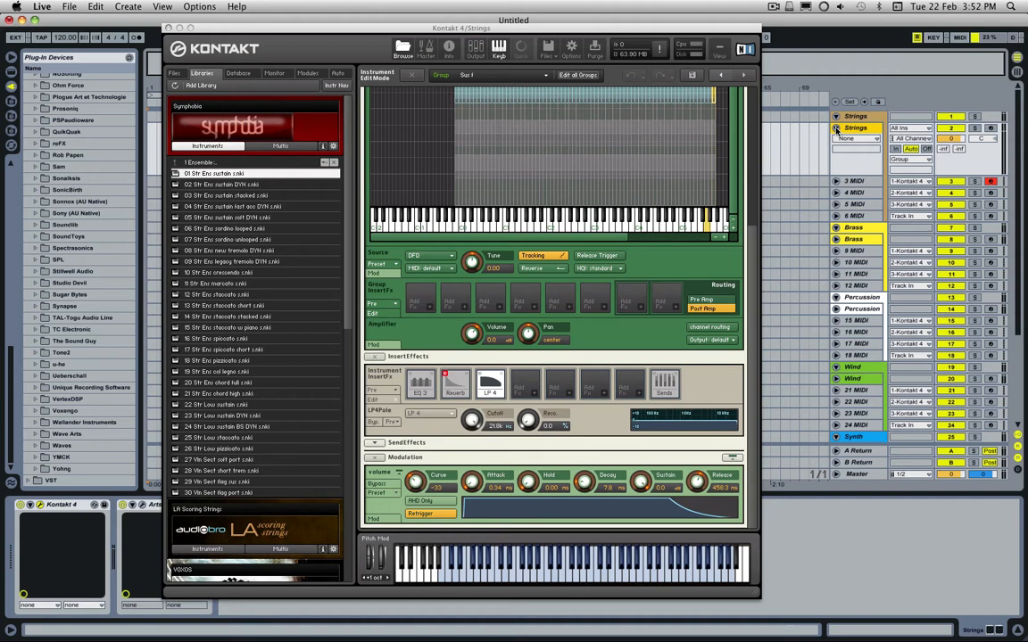
{"action": "left_click", "coordinate": [857, 139]}
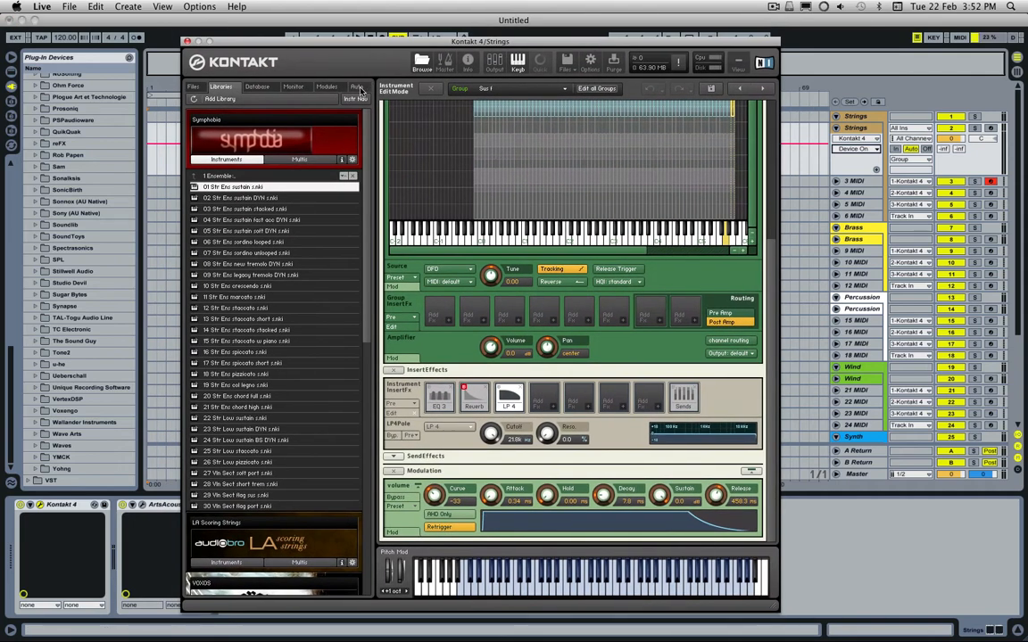
Step: Map host automation #000 to the filter's Cutoff knob from the Auto list
{"action": "left_click", "coordinate": [356, 86]}
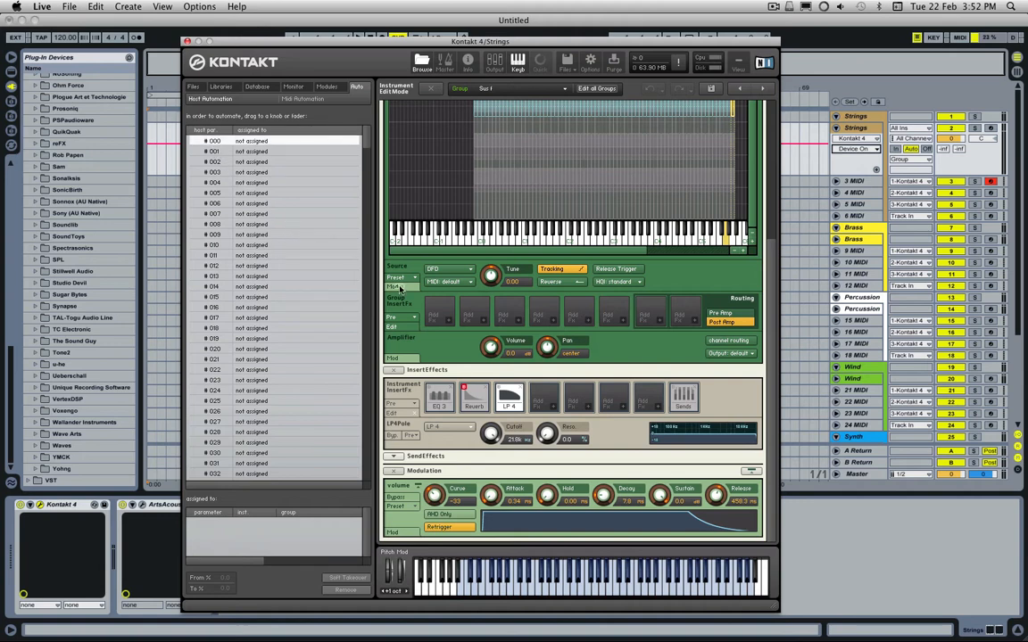
{"action": "mouse_move", "coordinate": [492, 437]}
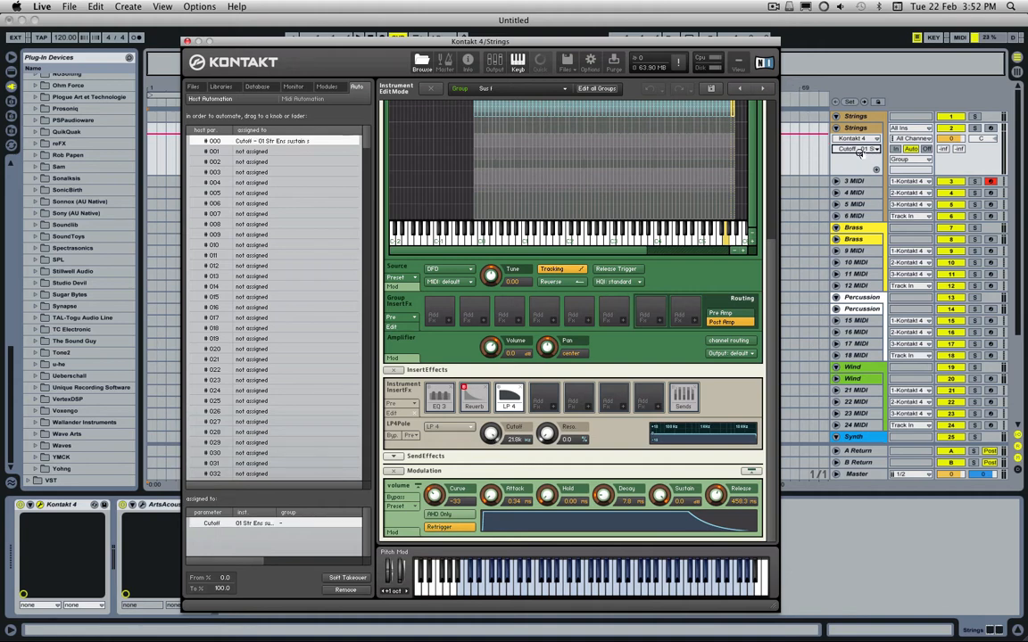
{"action": "left_click", "coordinate": [857, 149]}
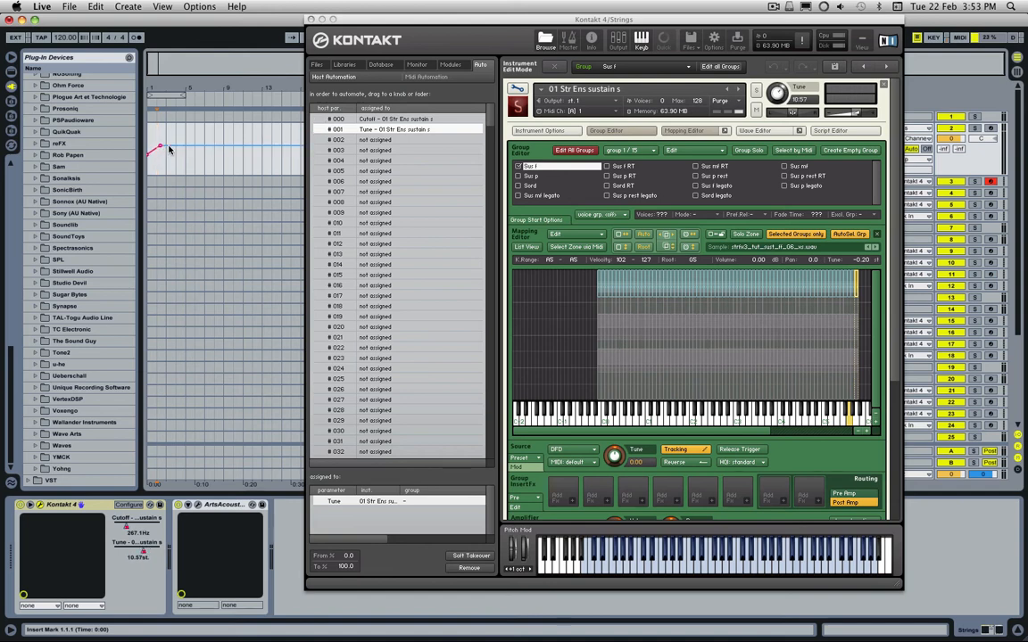
Step: Draw a zigzag automation curve for the Kontakt parameter across the bars in Live
{"action": "left_click_drag", "start_coordinate": [158, 146], "coordinate": [170, 157]}
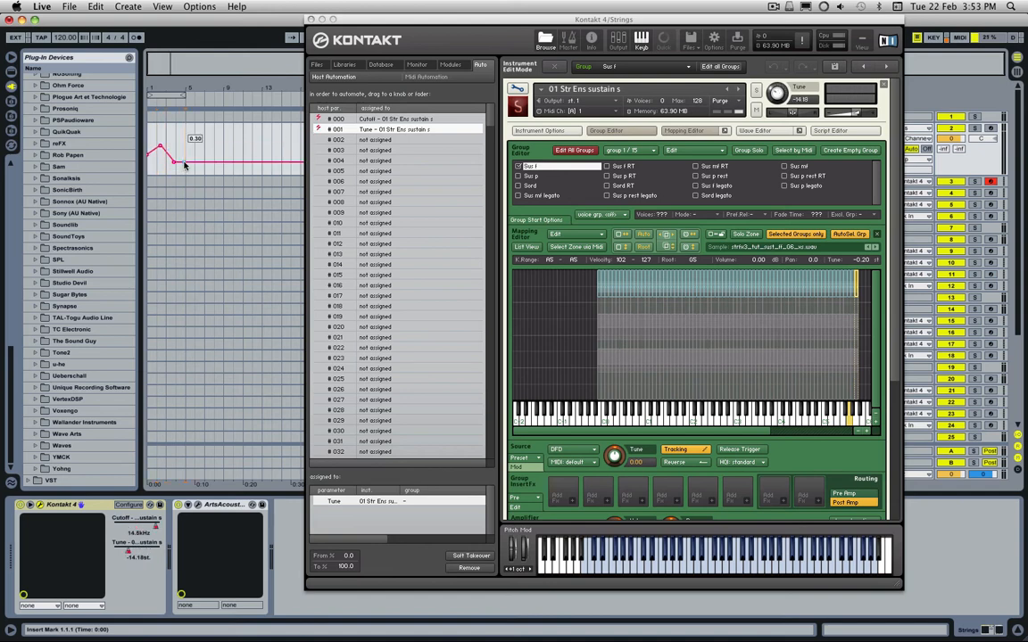
{"action": "left_click_drag", "start_coordinate": [182, 164], "coordinate": [195, 139]}
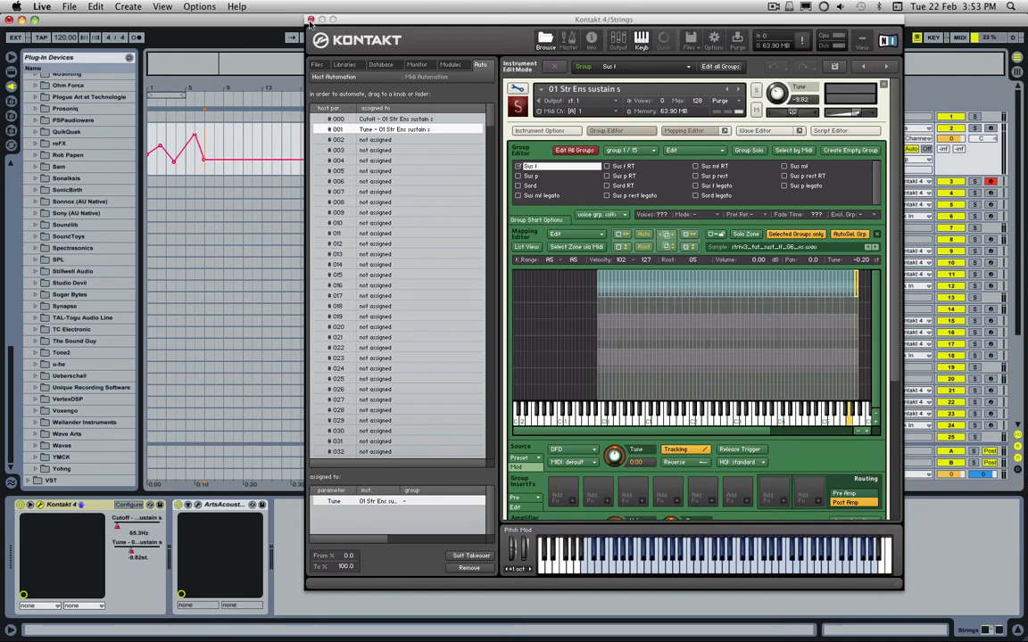
{"action": "left_click", "coordinate": [311, 18]}
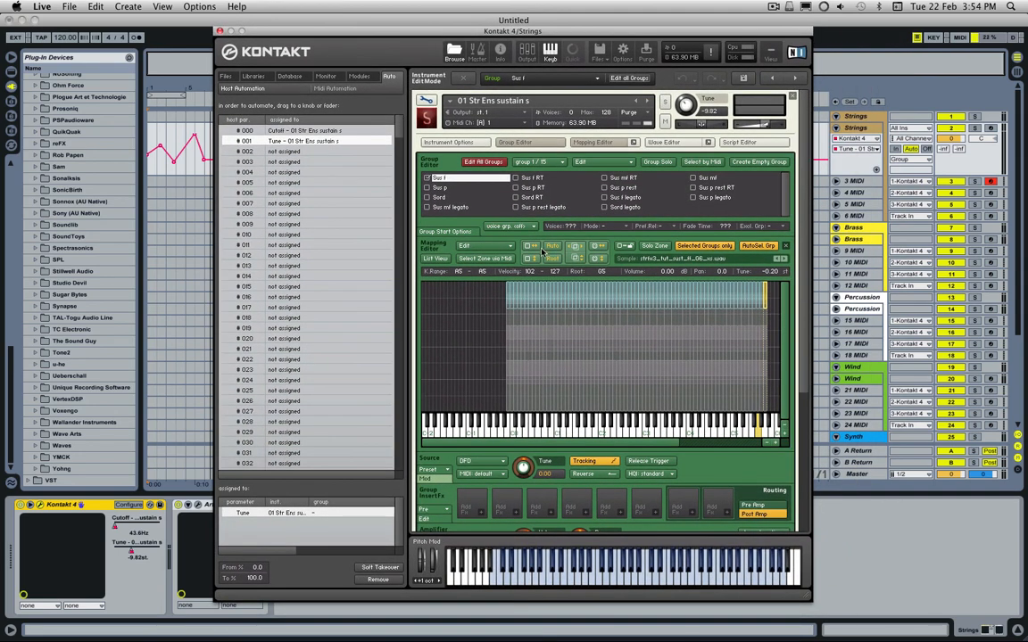
Step: Return Kontakt's browser to Libraries and close the string patch, prompting to save changes
{"action": "left_click", "coordinate": [253, 75]}
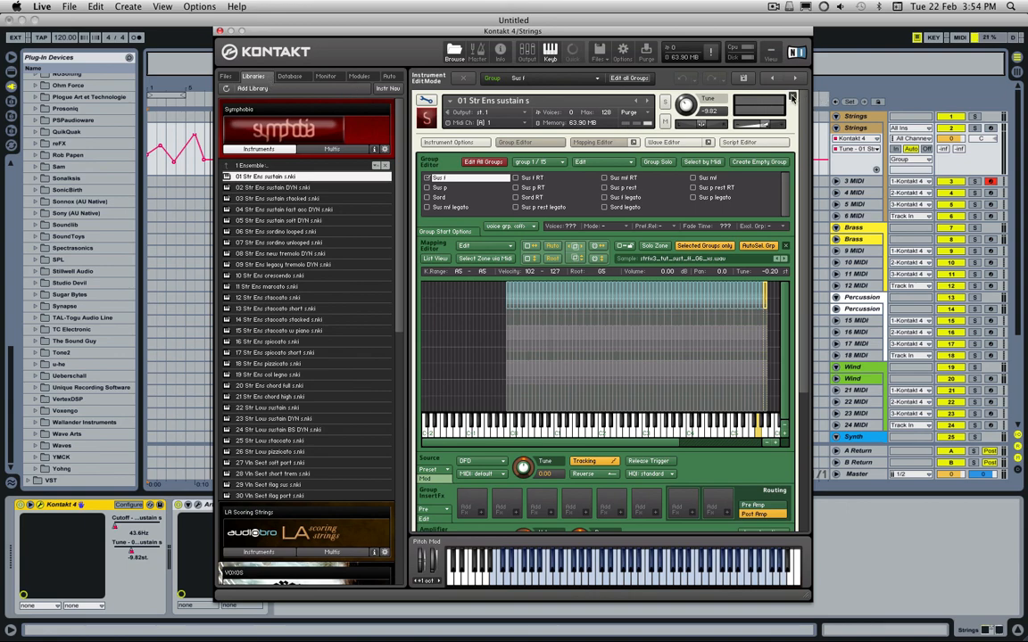
{"action": "left_click", "coordinate": [790, 96]}
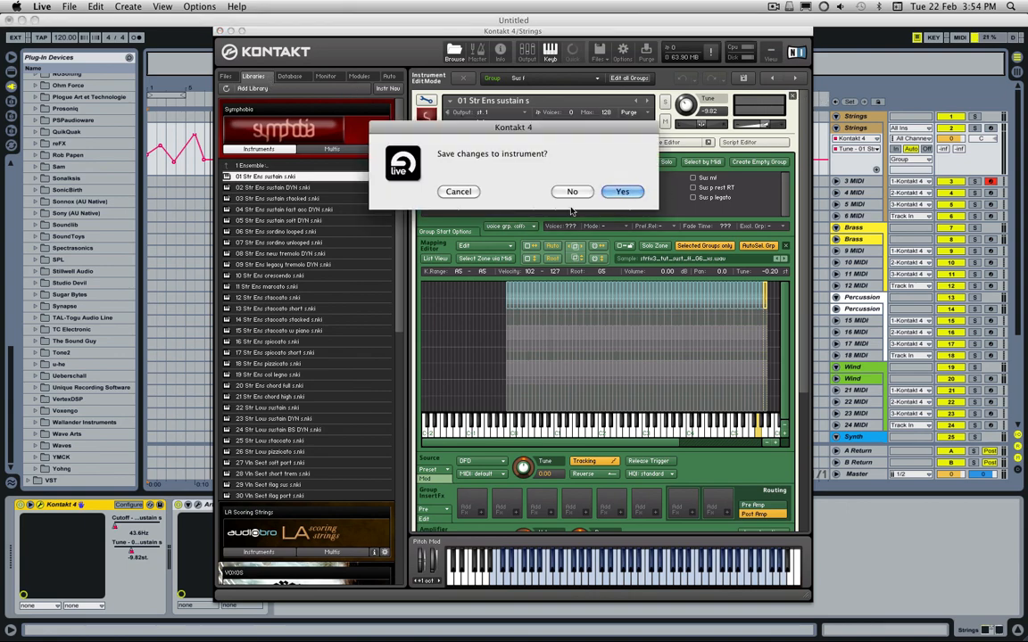